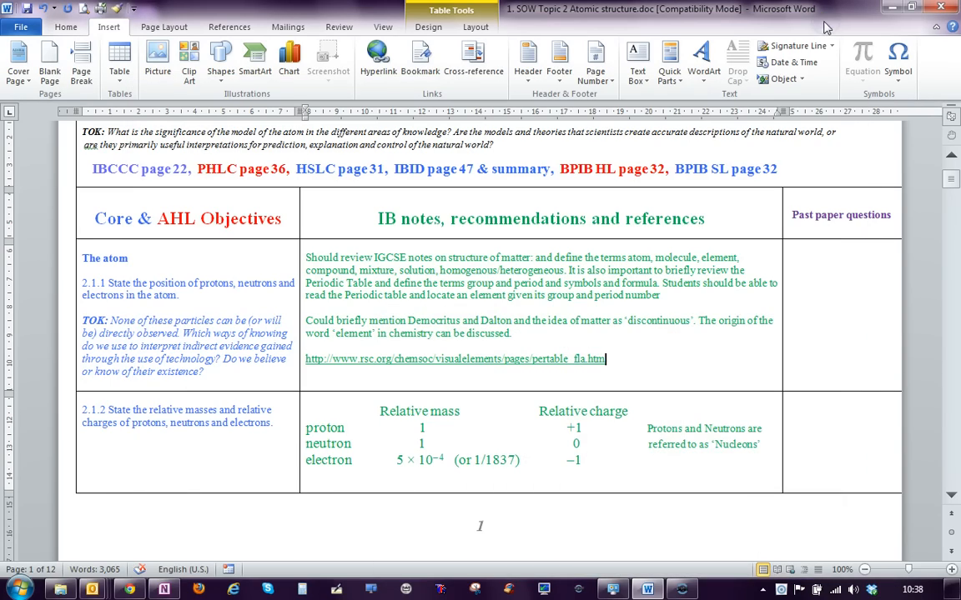
pyautogui.moveTo(642, 356)
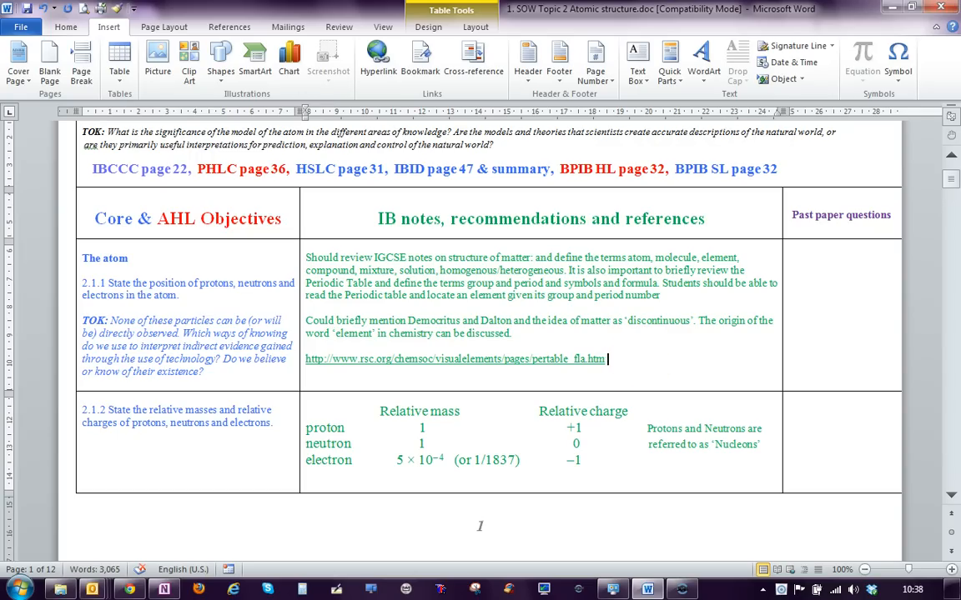
pyautogui.moveTo(634, 360)
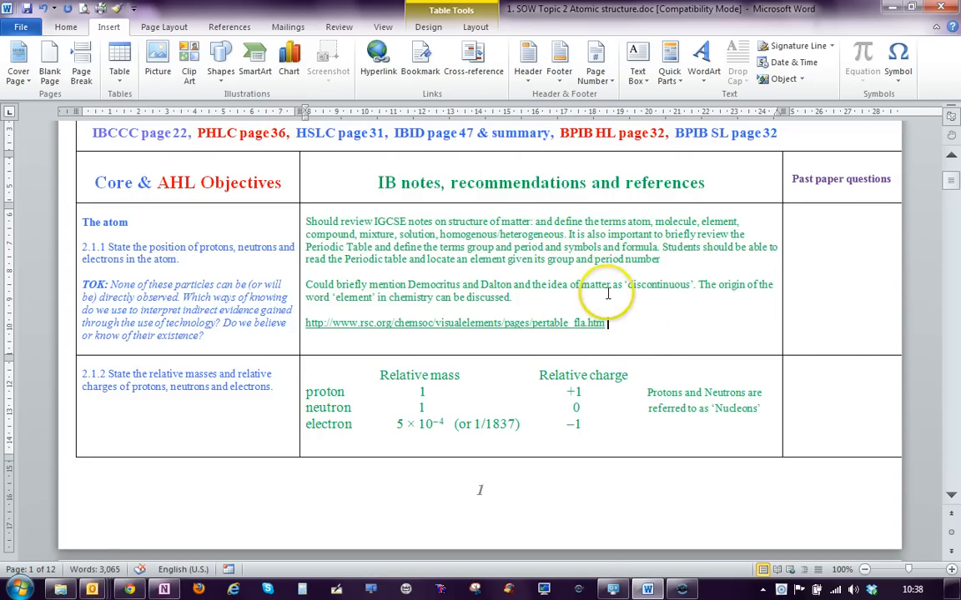
# - From Insert > Object, start embedding an existing file and browse the Documents library
pyautogui.scroll(3)
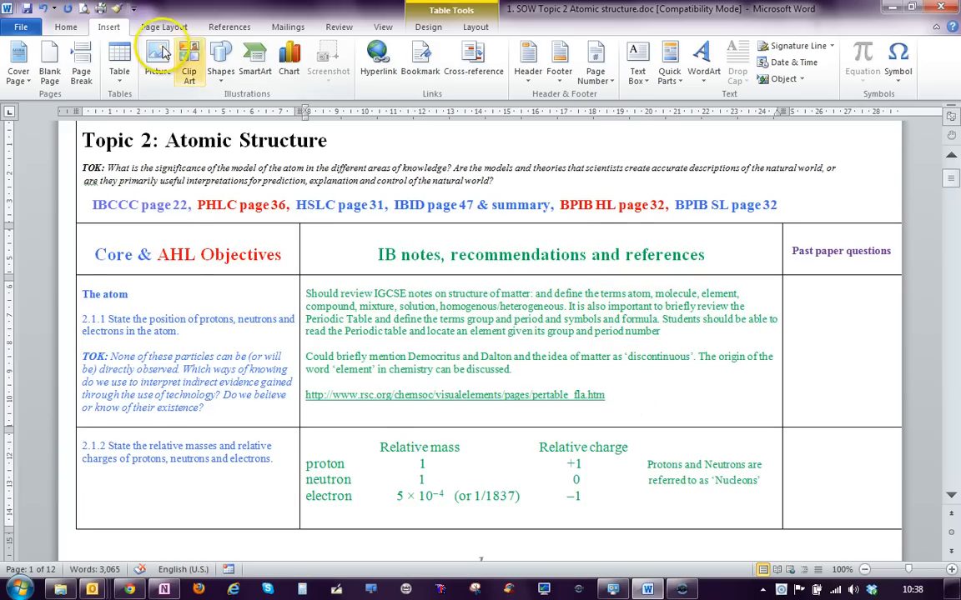
pyautogui.moveTo(682, 59)
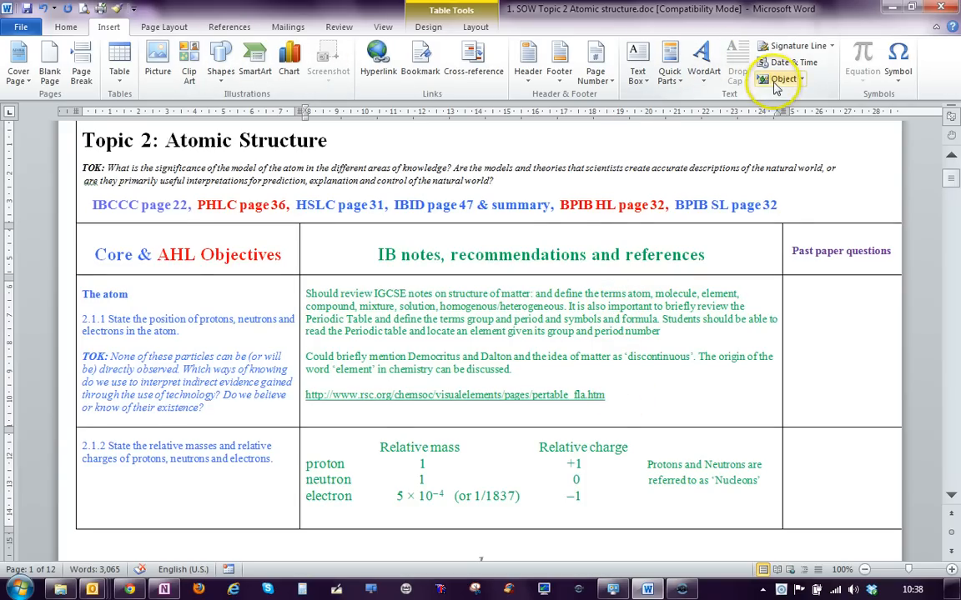
pyautogui.click(66, 26)
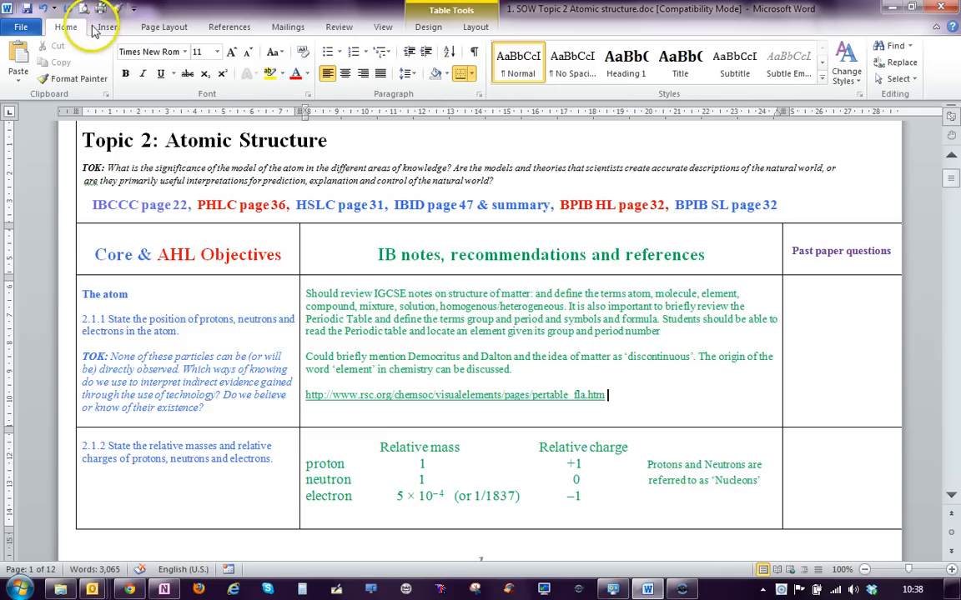
pyautogui.click(108, 27)
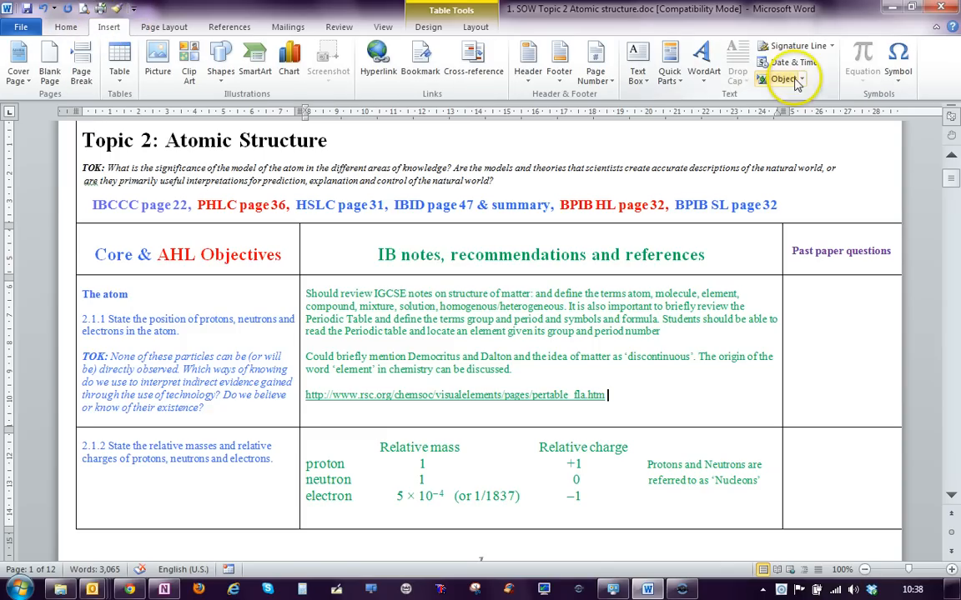
pyautogui.click(780, 78)
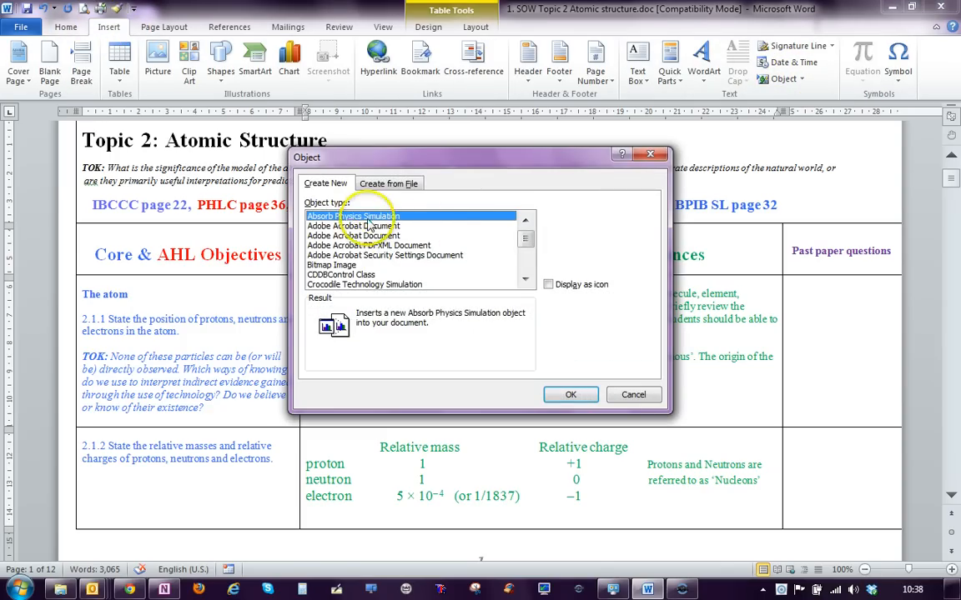
pyautogui.click(389, 183)
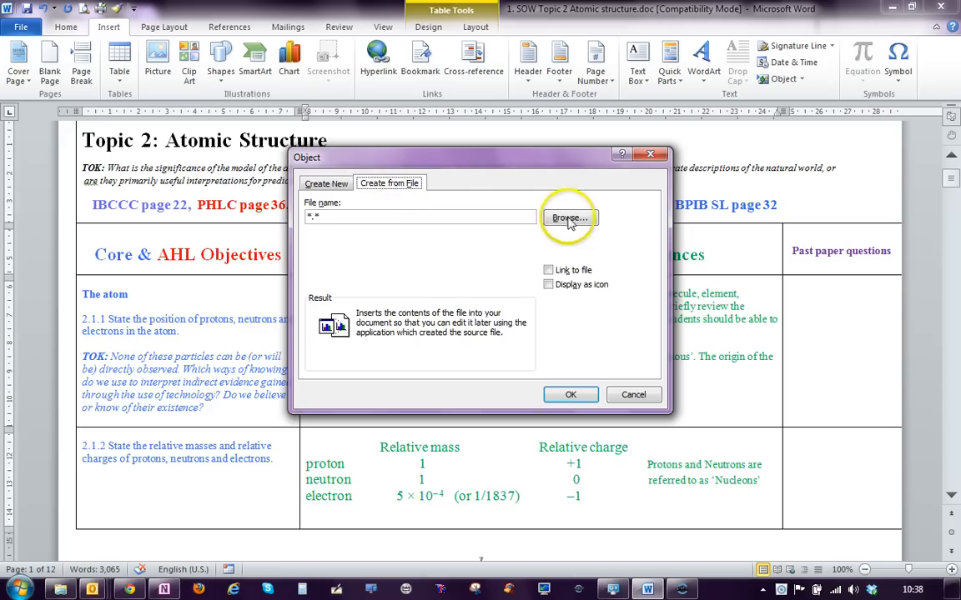
pyautogui.click(568, 217)
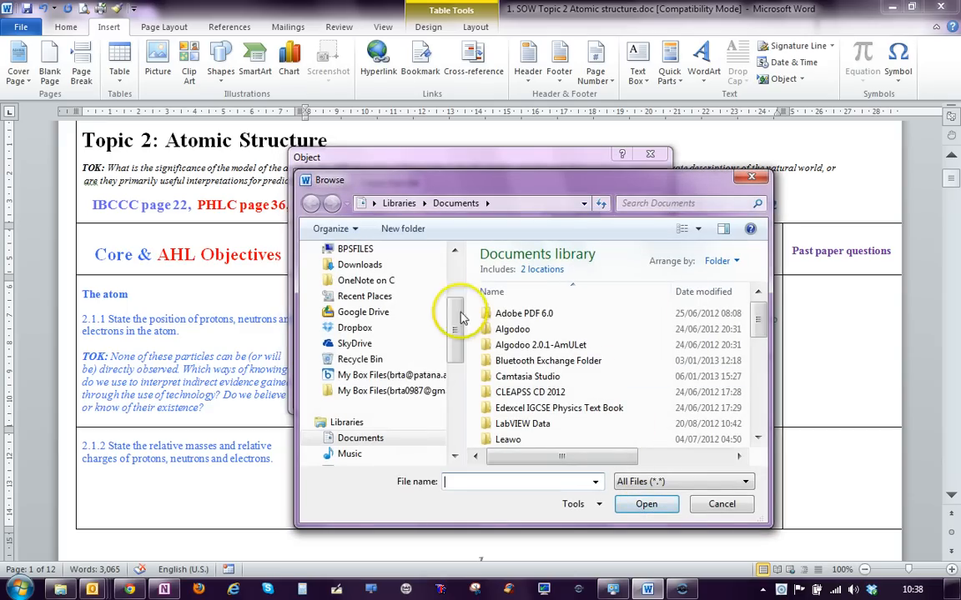
# - Browse Chemistry Dept > 2. Chemistry IB > Topic by Topic Resources > Topic 2 Powerpoints for the presentation
pyautogui.scroll(3)
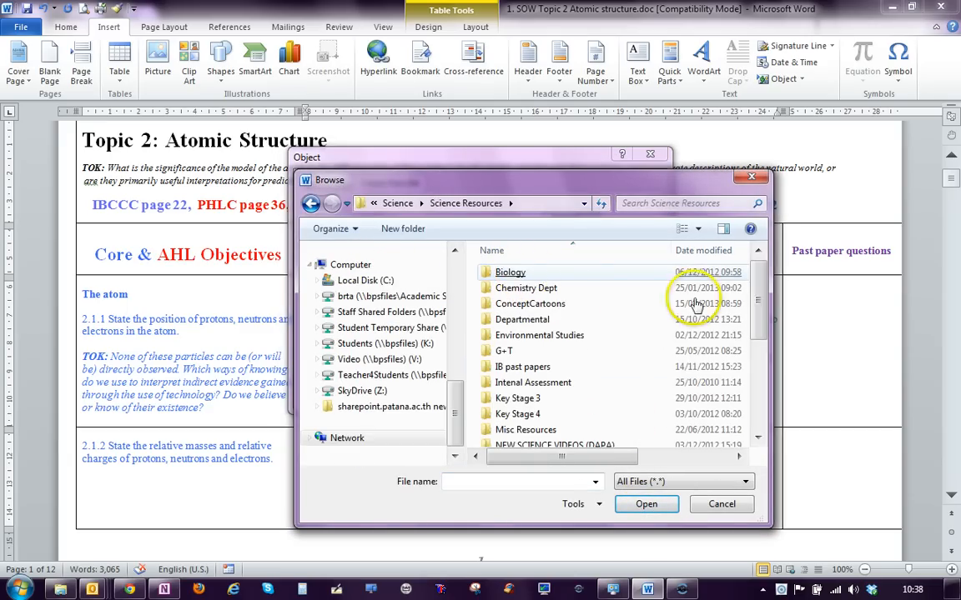
pyautogui.scroll(-3)
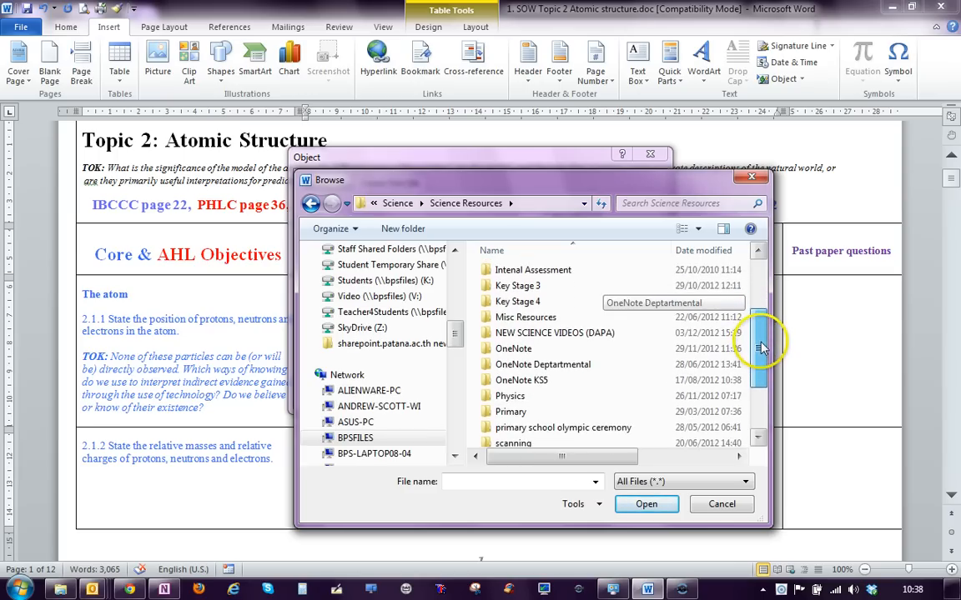
pyautogui.scroll(3)
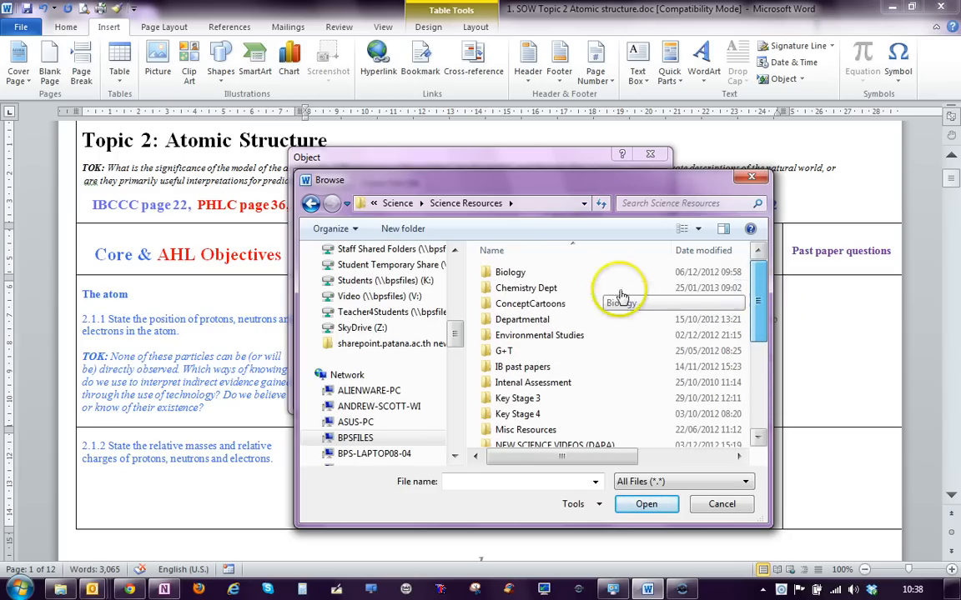
pyautogui.doubleClick(525, 287)
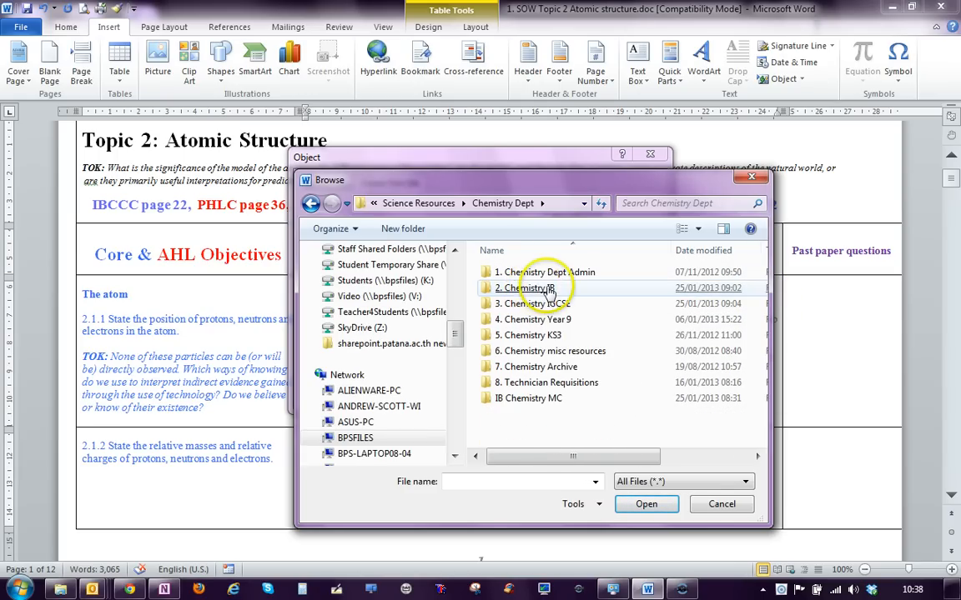
pyautogui.doubleClick(533, 288)
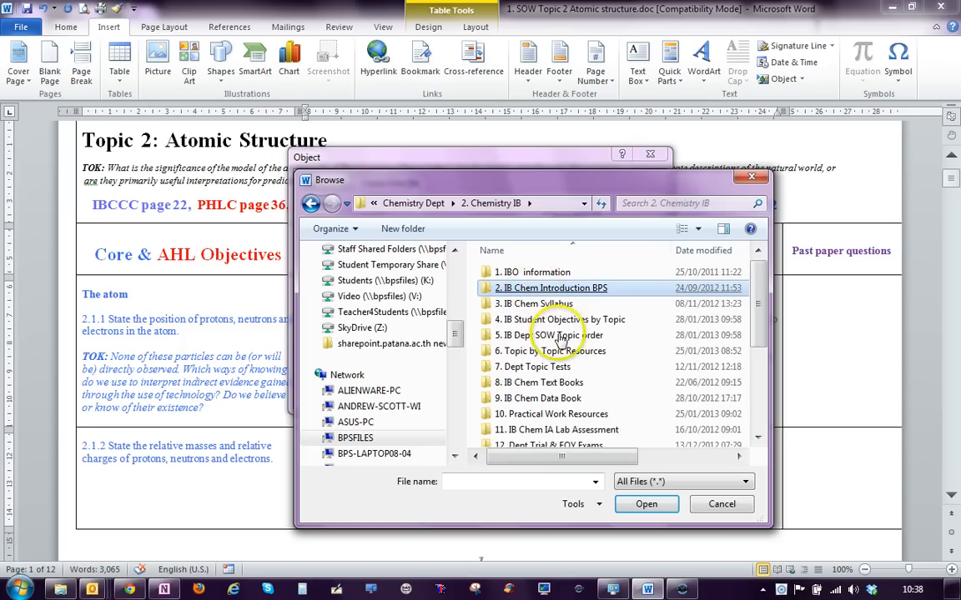
pyautogui.scroll(-3)
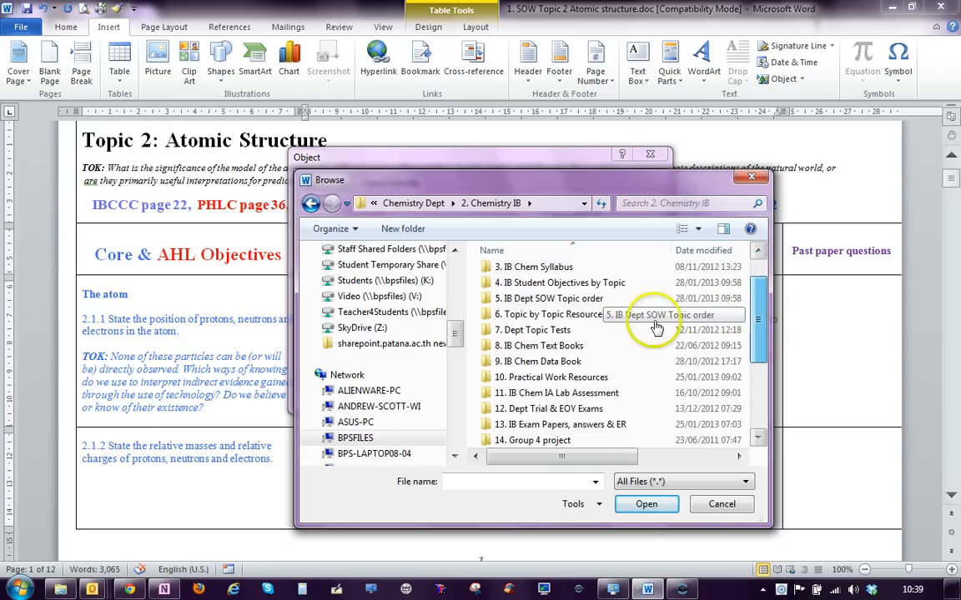
pyautogui.doubleClick(554, 314)
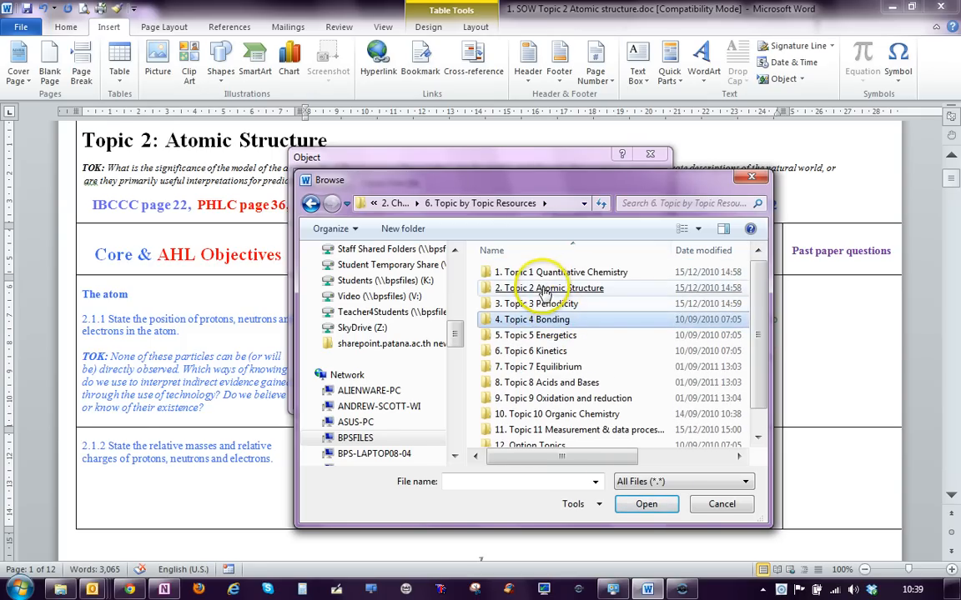
pyautogui.doubleClick(555, 288)
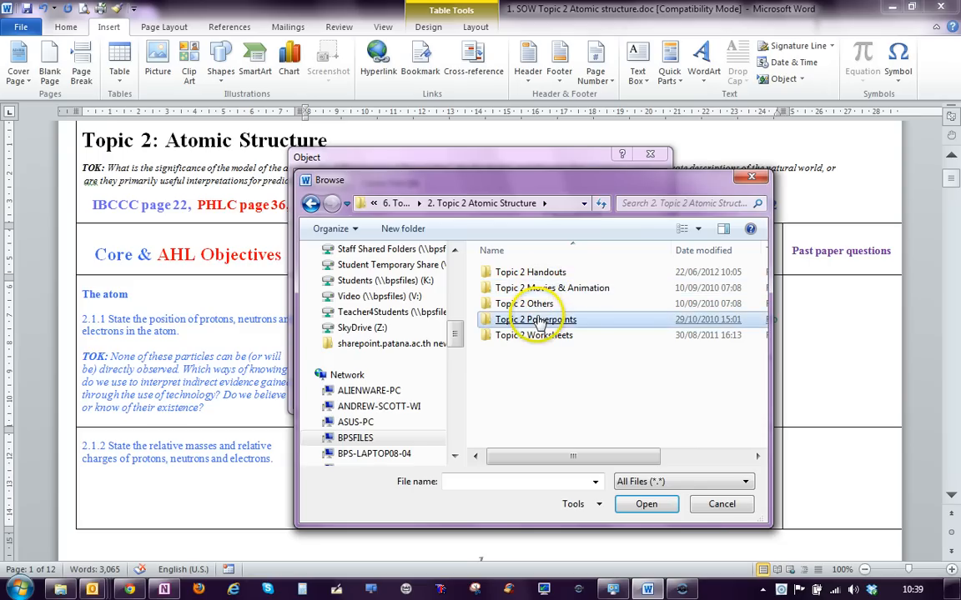
pyautogui.doubleClick(536, 319)
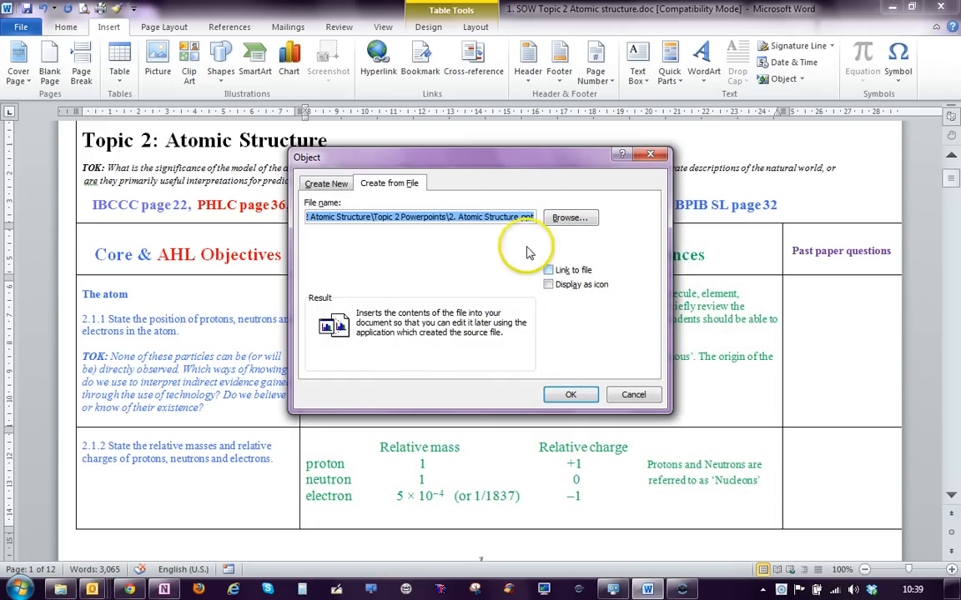
# - Embed the Atomic Structure presentation with Display as icon turned on
pyautogui.click(549, 284)
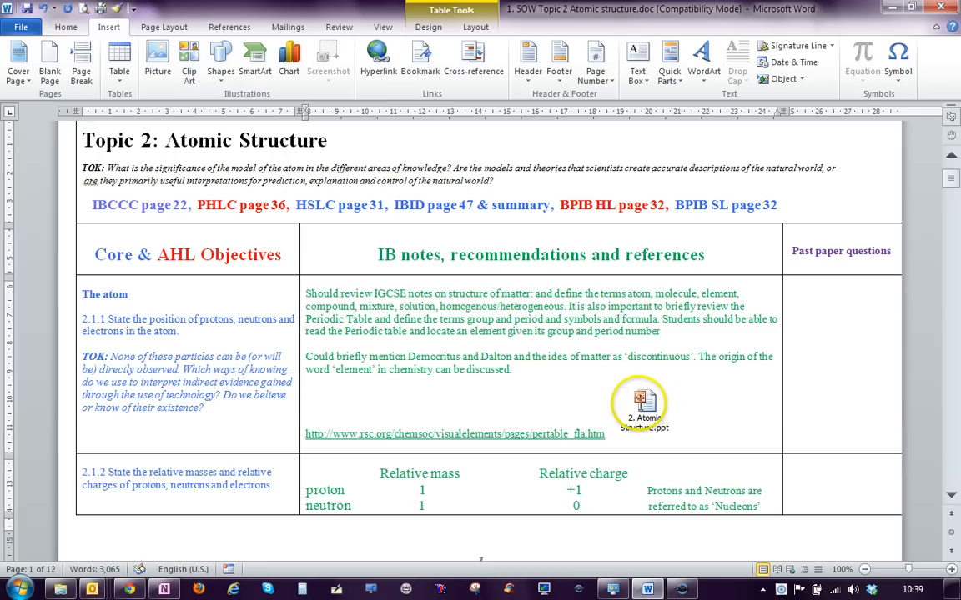
pyautogui.click(643, 409)
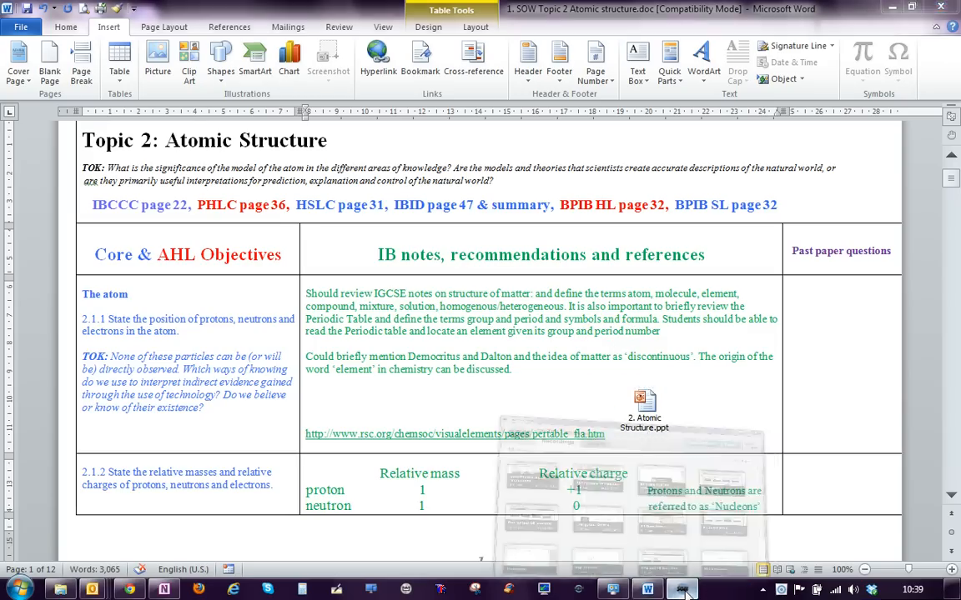
pyautogui.click(682, 590)
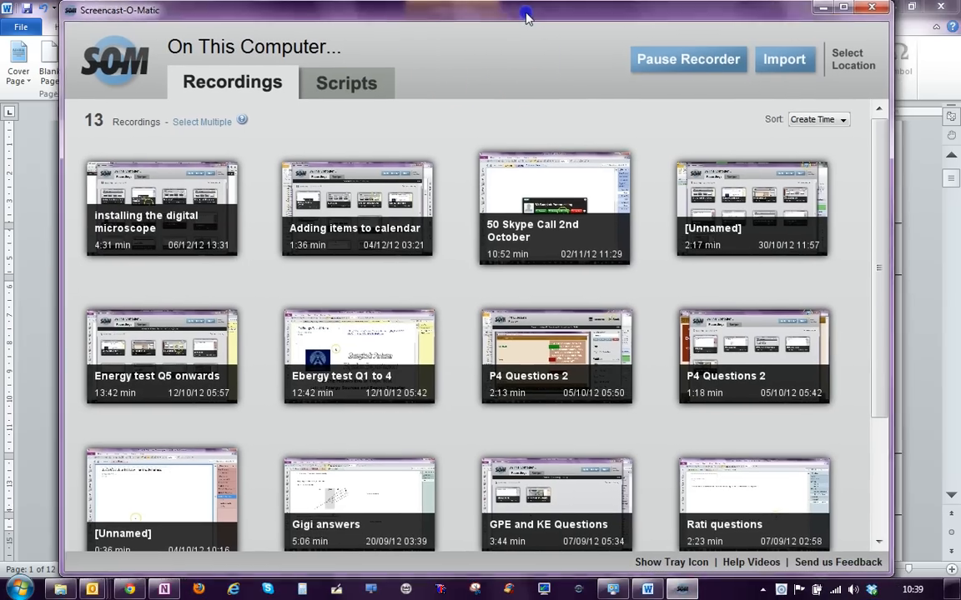